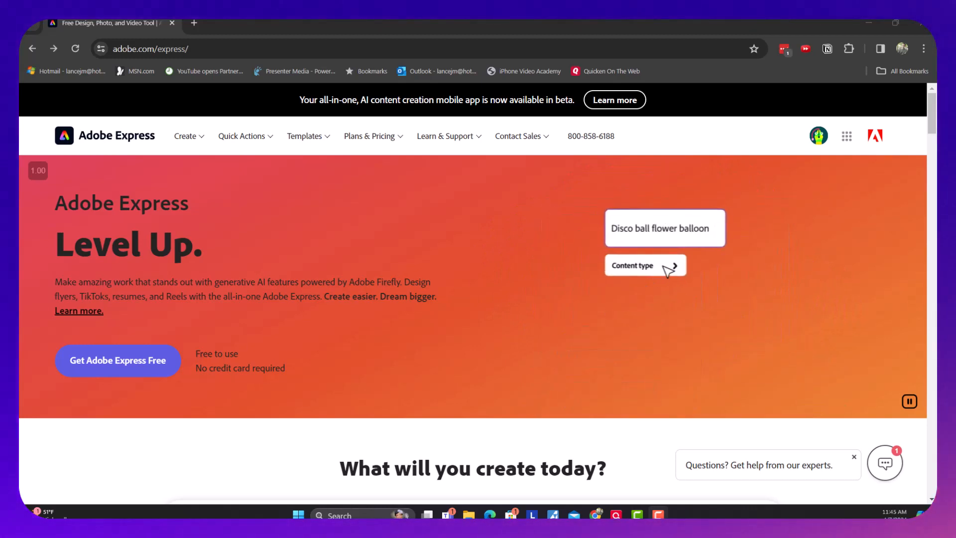
Go from the Quick Actions menu to the Animate from Audio feature page
{"action": "left_click", "coordinate": [646, 265]}
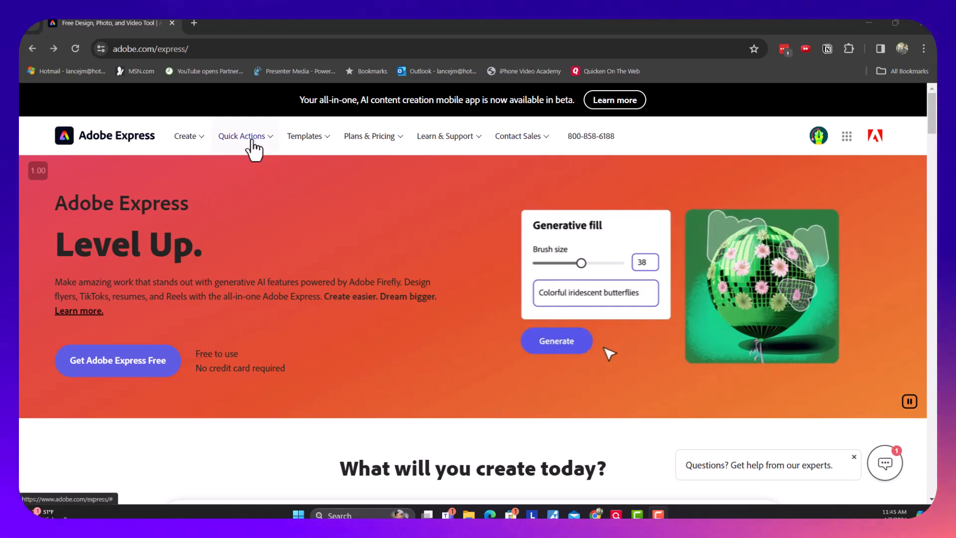
{"action": "left_click", "coordinate": [241, 136]}
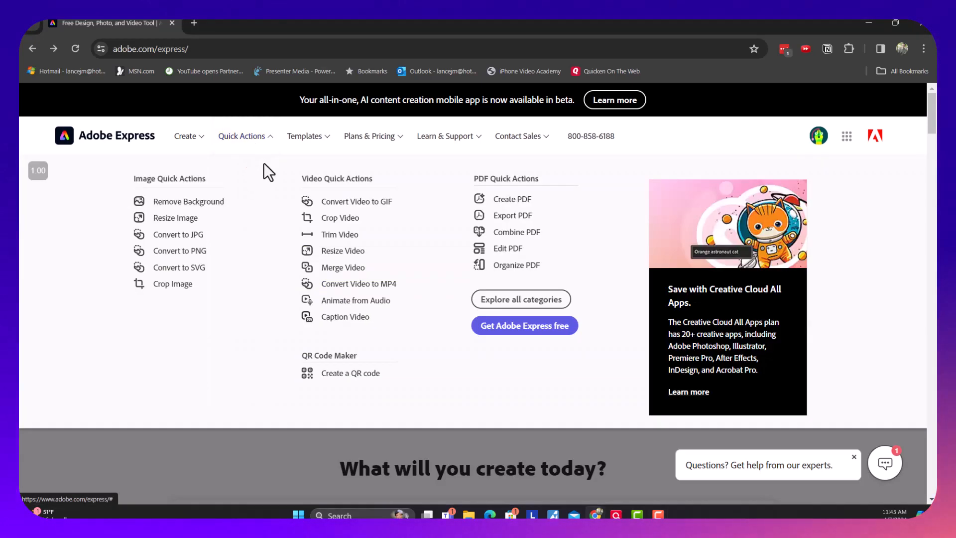
{"action": "mouse_move", "coordinate": [356, 300]}
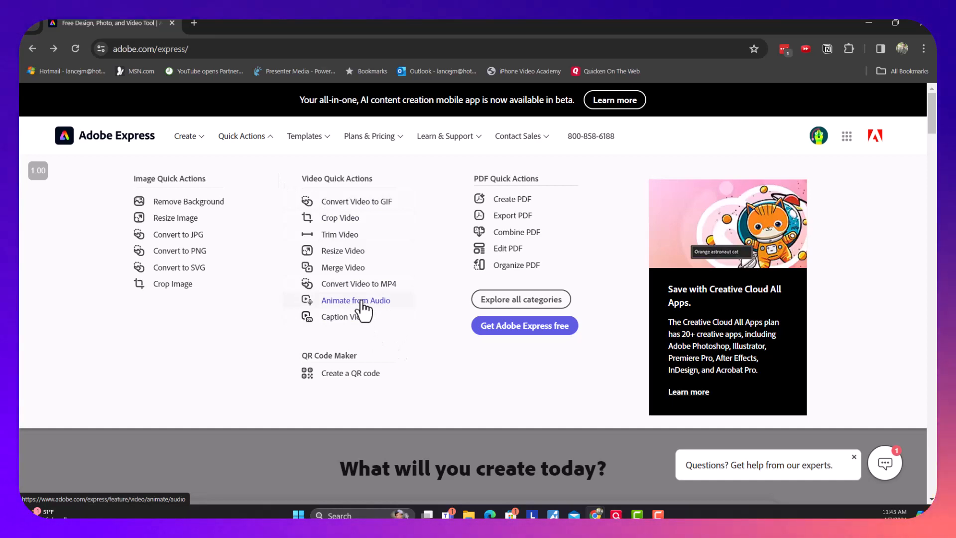
{"action": "left_click", "coordinate": [355, 301]}
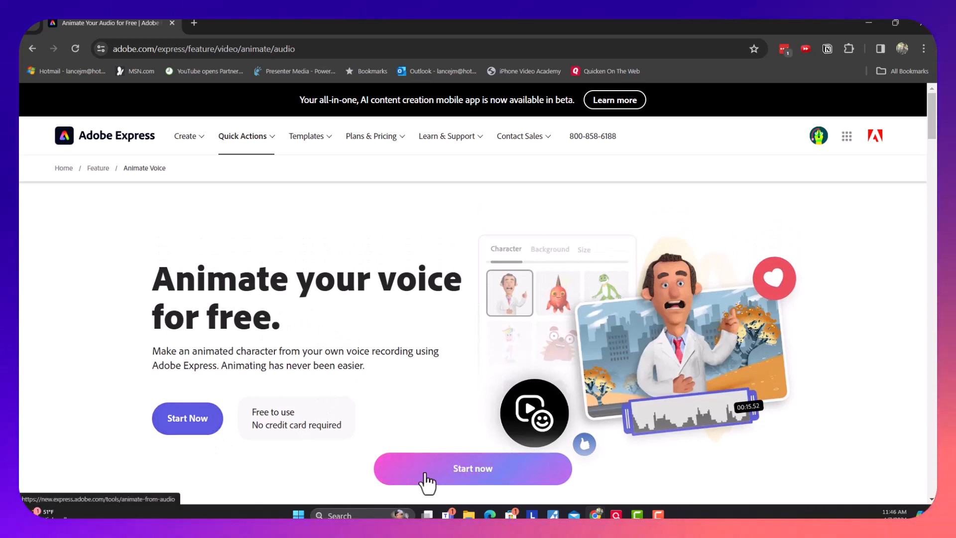
Start the Animate from Audio tool with the default character preview
{"action": "left_click", "coordinate": [473, 469]}
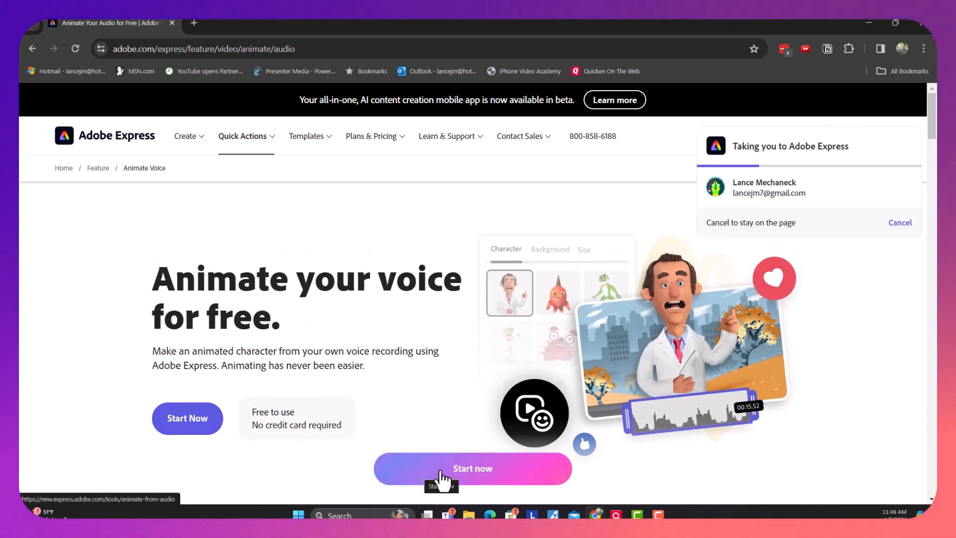
{"action": "left_click", "coordinate": [472, 468]}
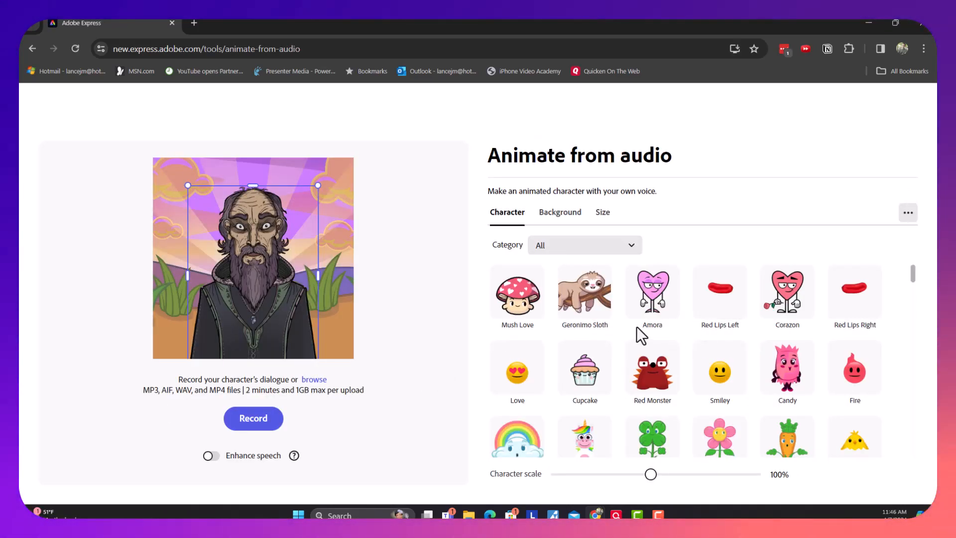
{"action": "mouse_move", "coordinate": [637, 340]}
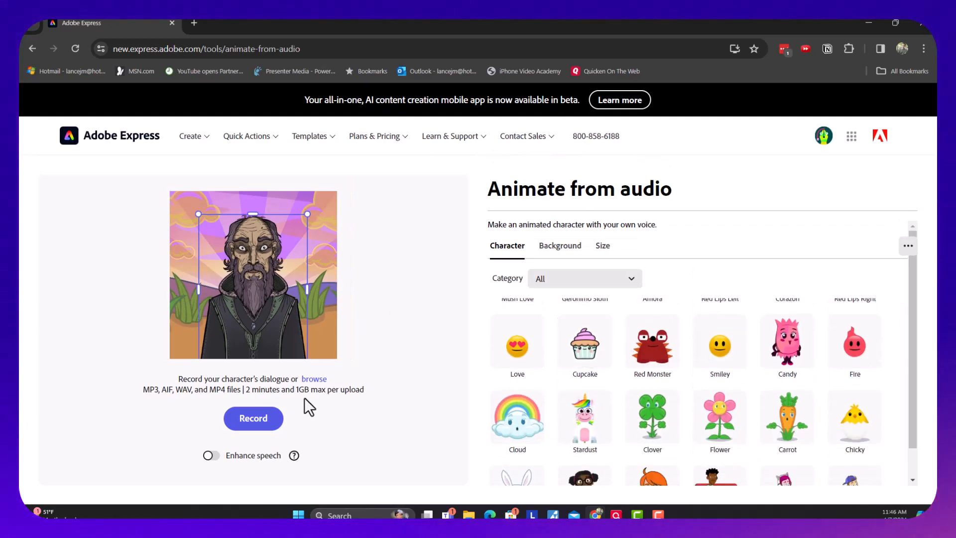
{"action": "mouse_move", "coordinate": [291, 434]}
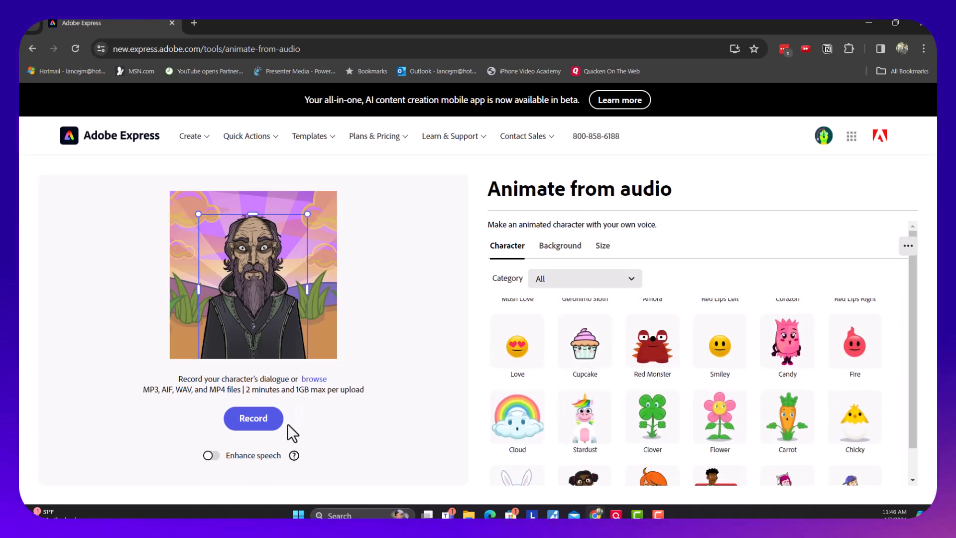
{"action": "mouse_move", "coordinate": [337, 402]}
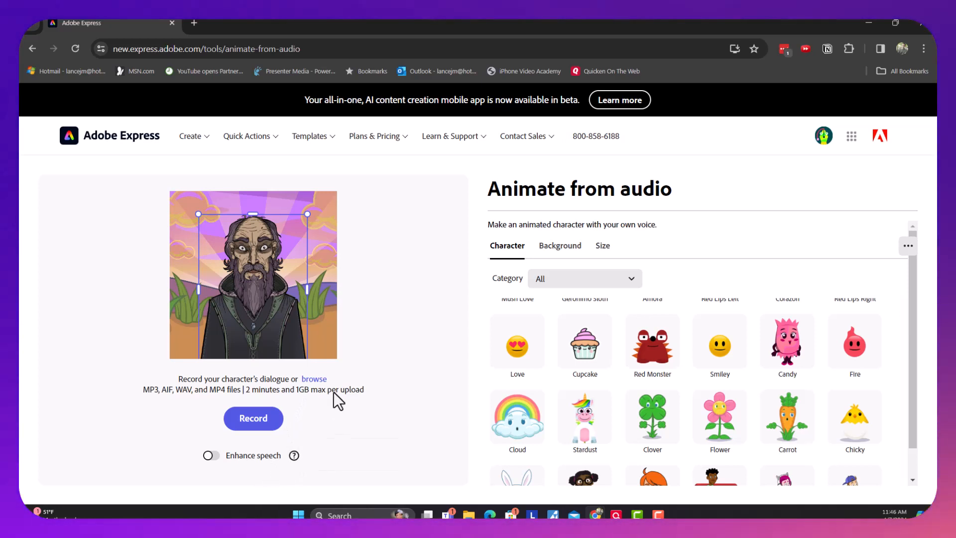
{"action": "mouse_move", "coordinate": [329, 422]}
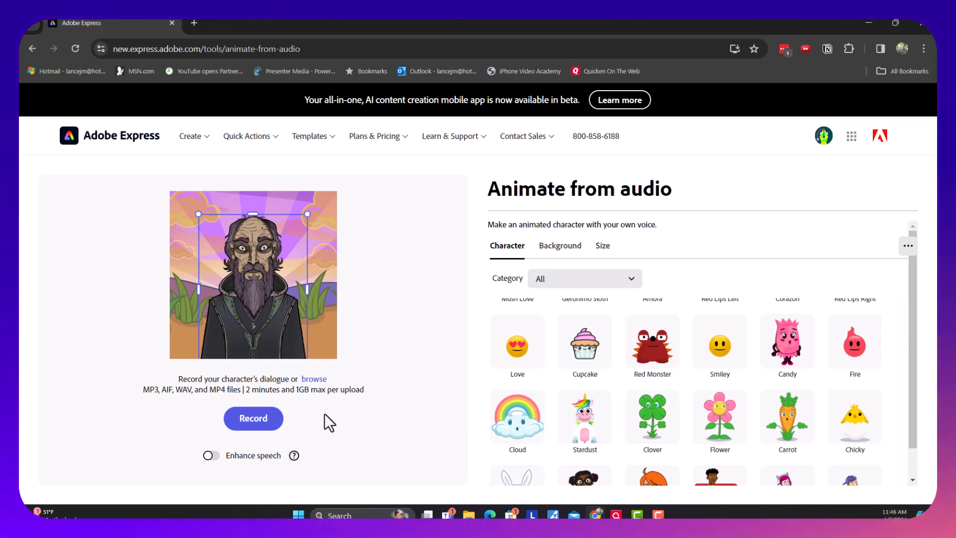
{"action": "mouse_move", "coordinate": [322, 438]}
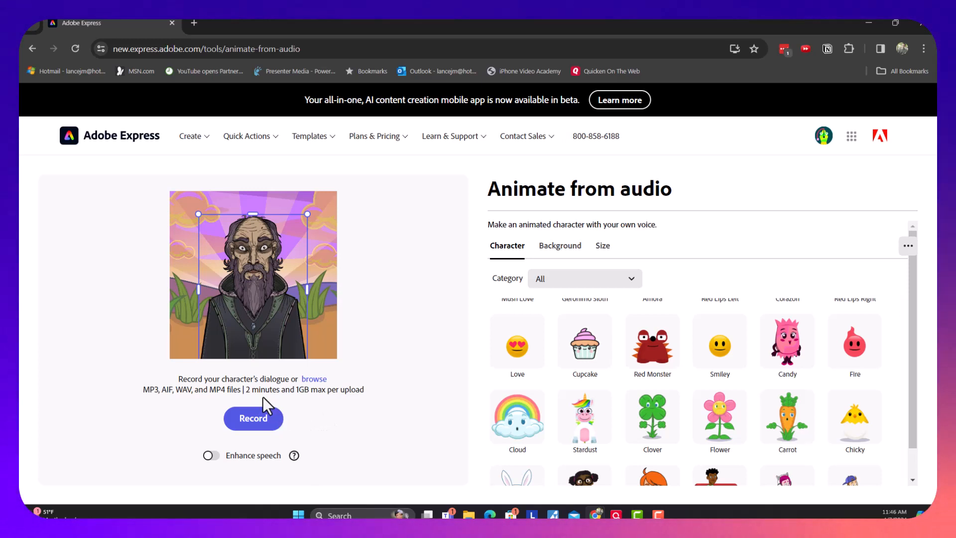
{"action": "mouse_move", "coordinate": [332, 374]}
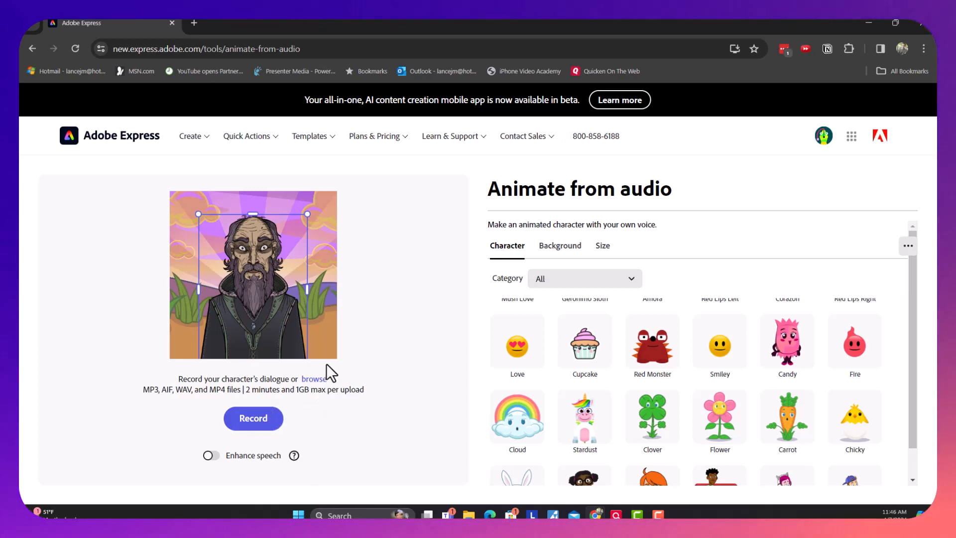
{"action": "mouse_move", "coordinate": [287, 437]}
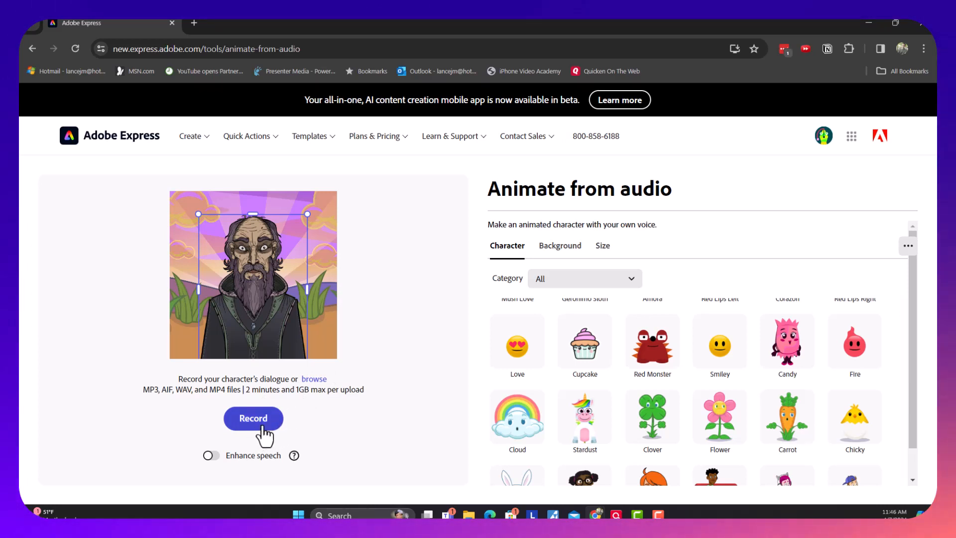
Record about 34 seconds of spoken dialogue, then finish the recording
{"action": "left_click", "coordinate": [252, 418]}
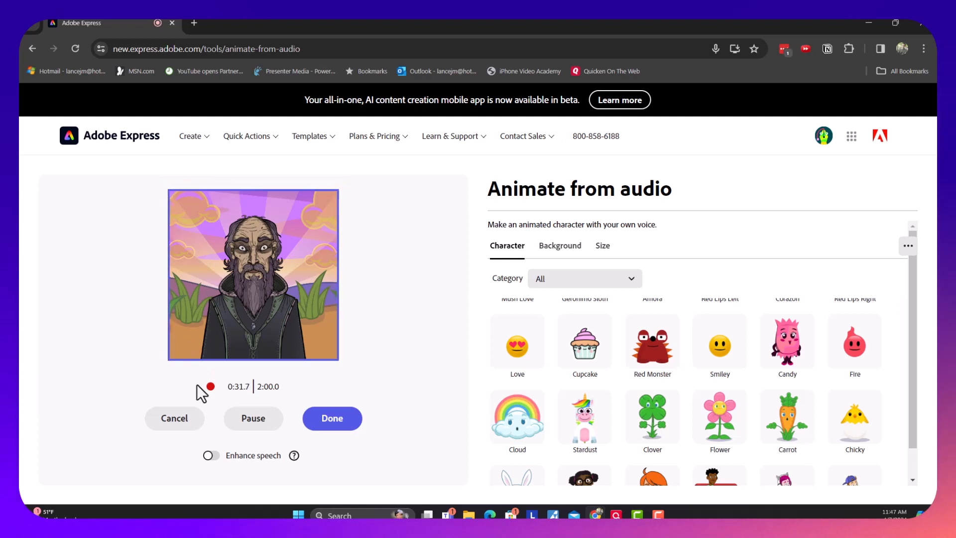
{"action": "left_click", "coordinate": [332, 418]}
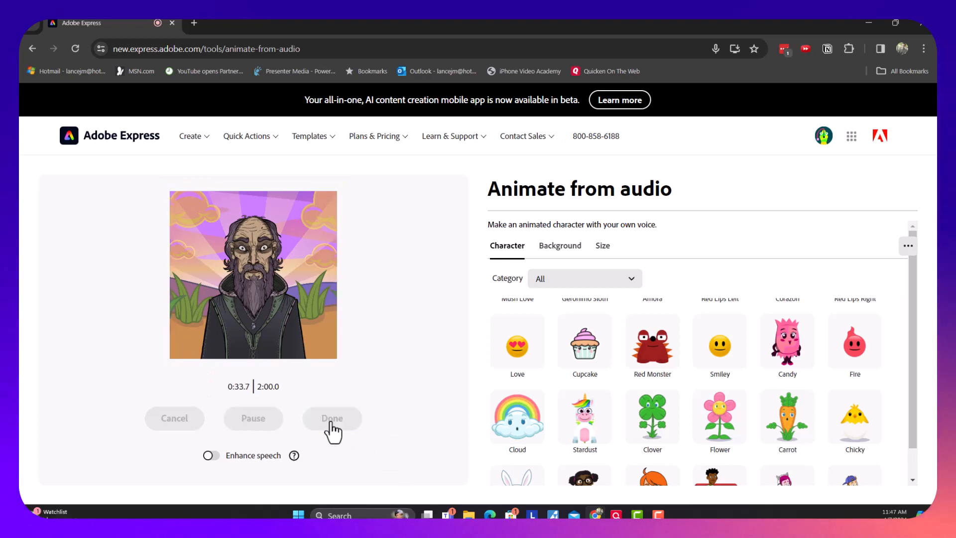
Play the 33.8-second lip-synced animation of the bearded character
{"action": "left_click", "coordinate": [332, 418]}
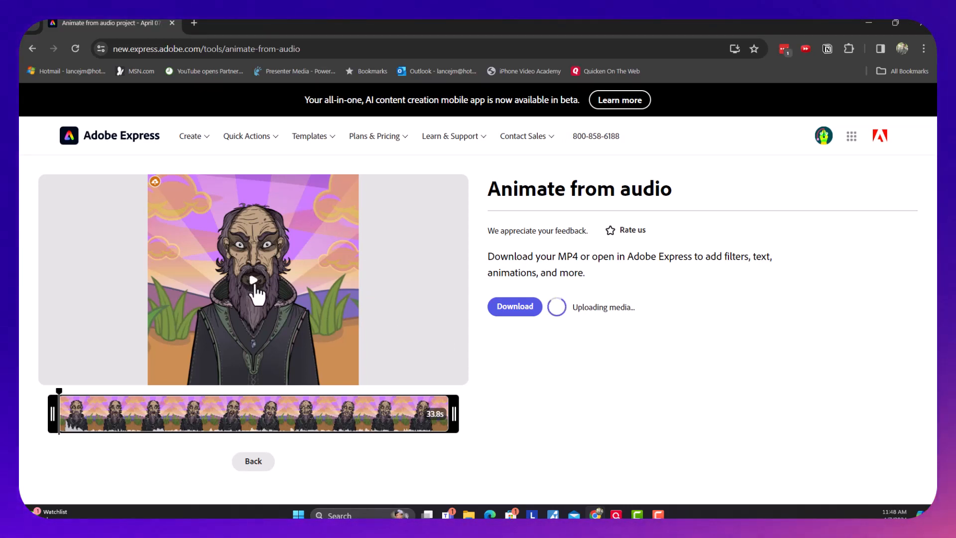
{"action": "left_click", "coordinate": [253, 287]}
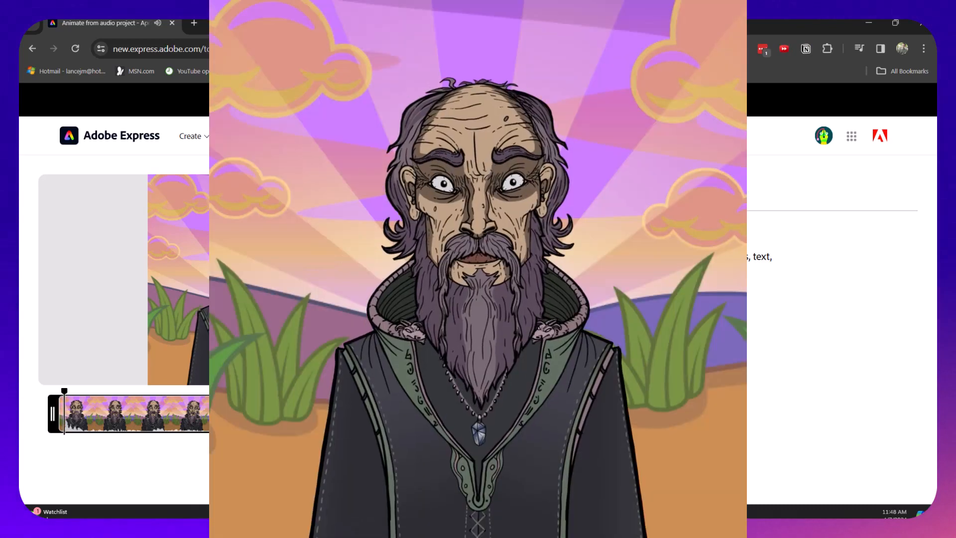